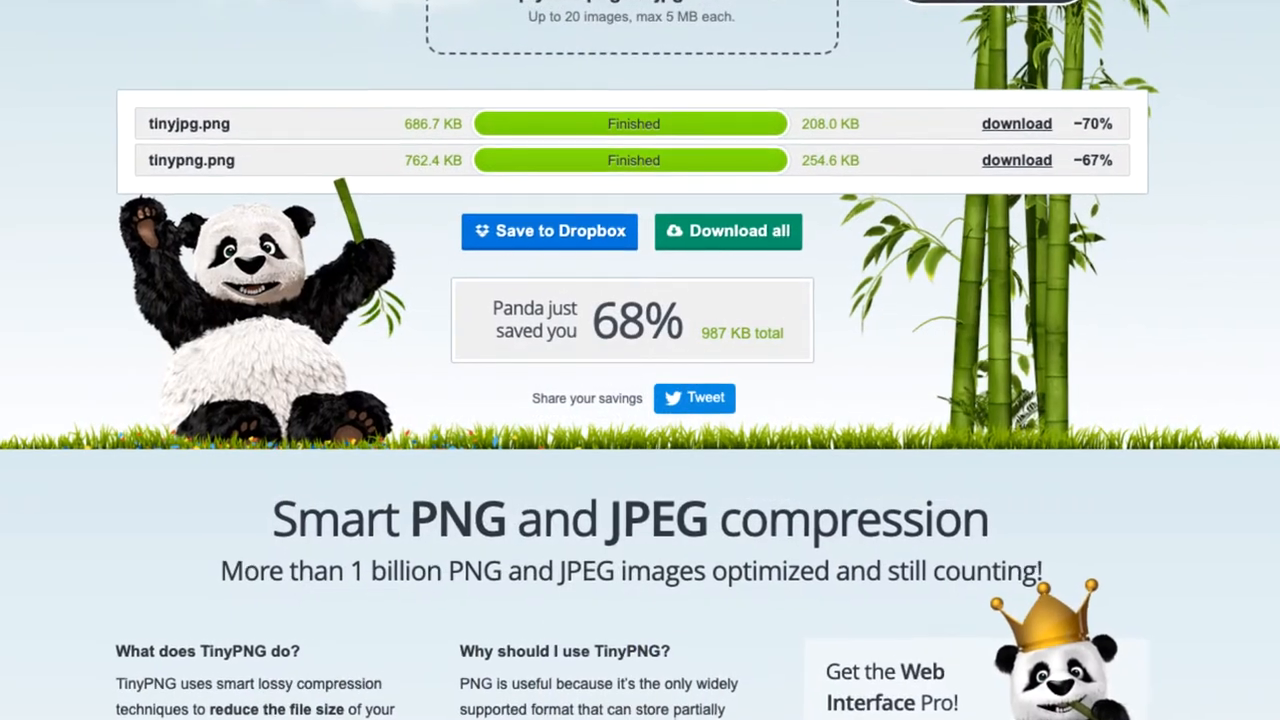
# Step: Upload the husky JPG from the Desktop to TinyPNG for compression
pyautogui.scroll(-3)
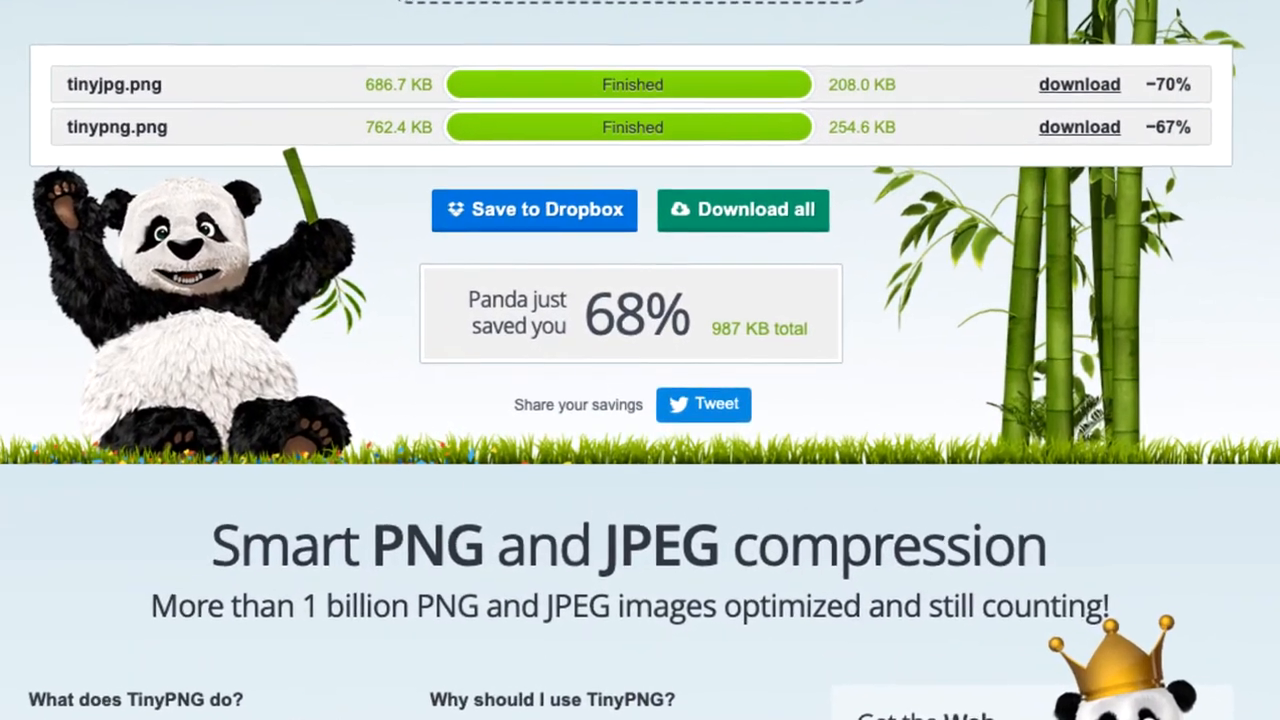
pyautogui.scroll(-3)
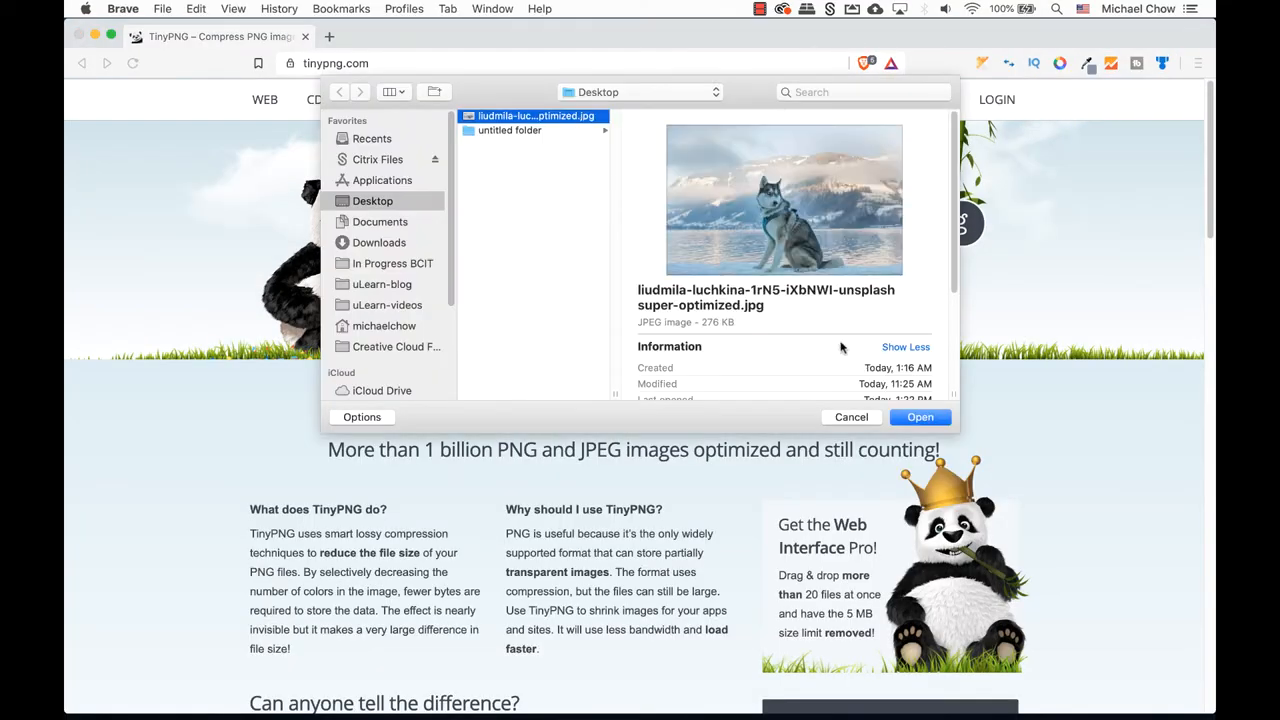
pyautogui.click(918, 417)
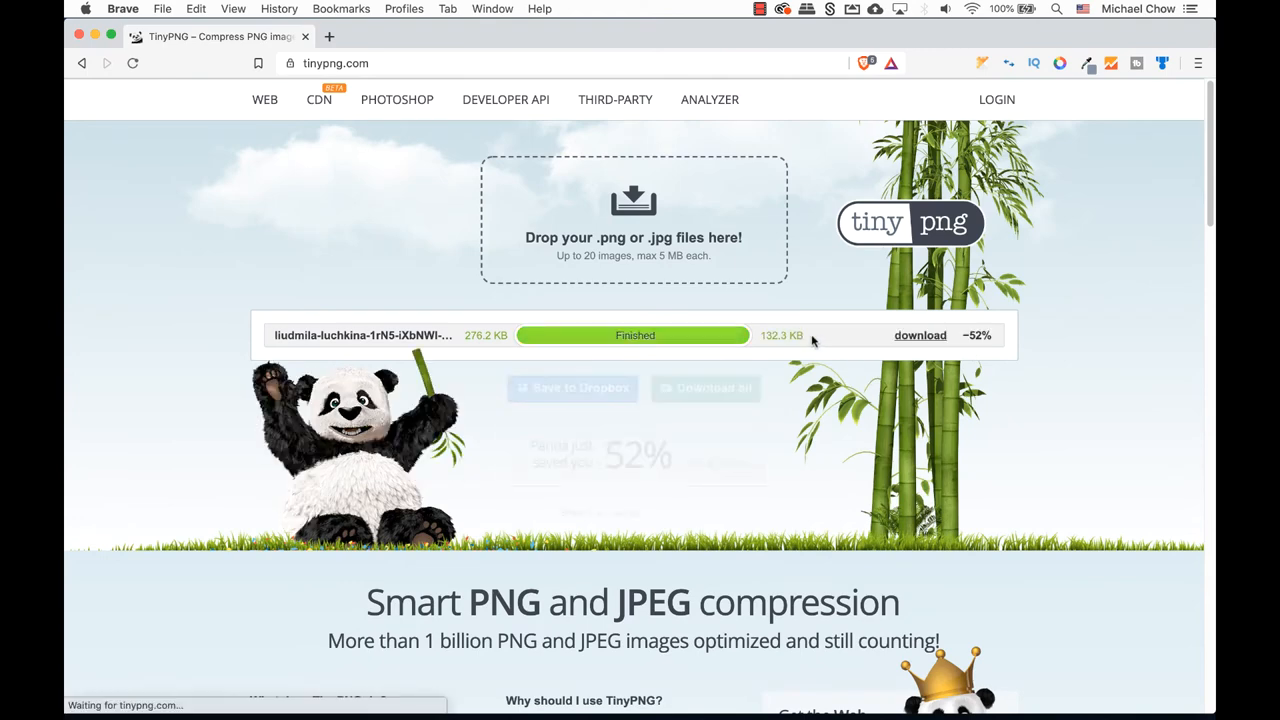